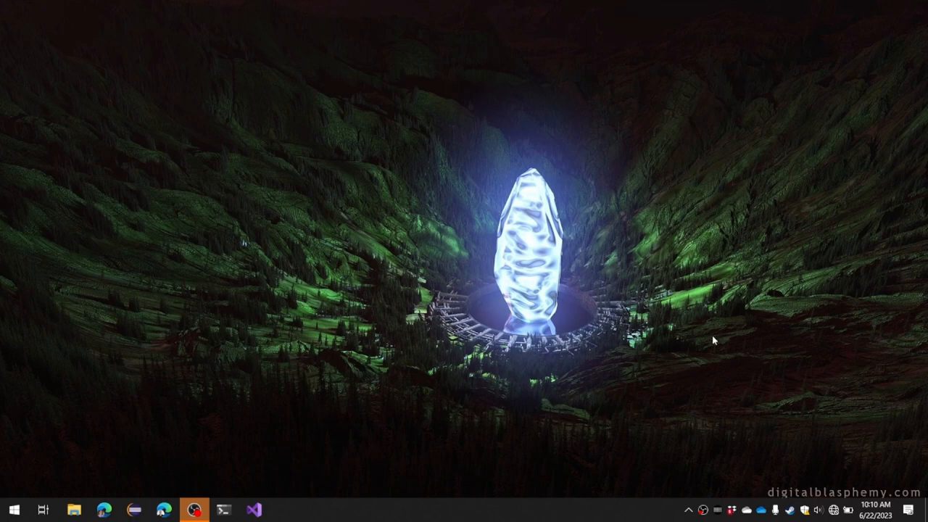
mouse_move(834, 516)
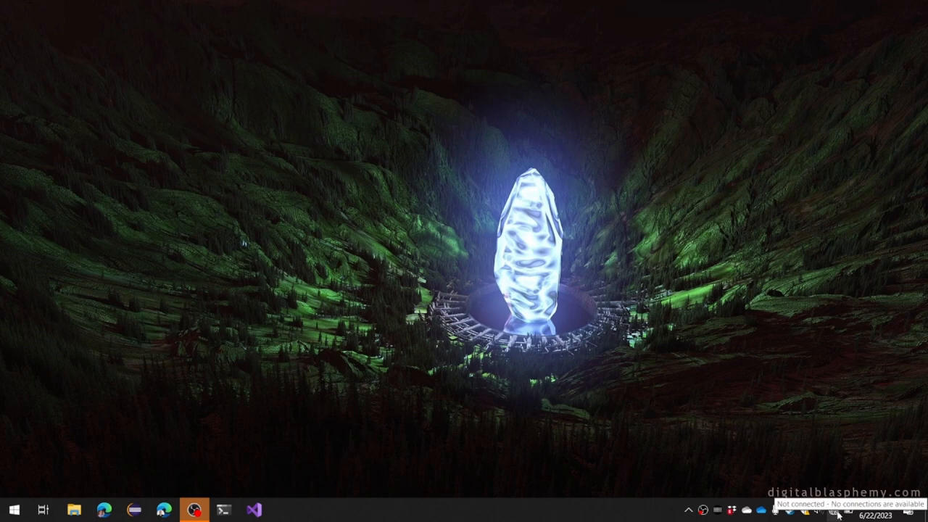
mouse_move(824, 470)
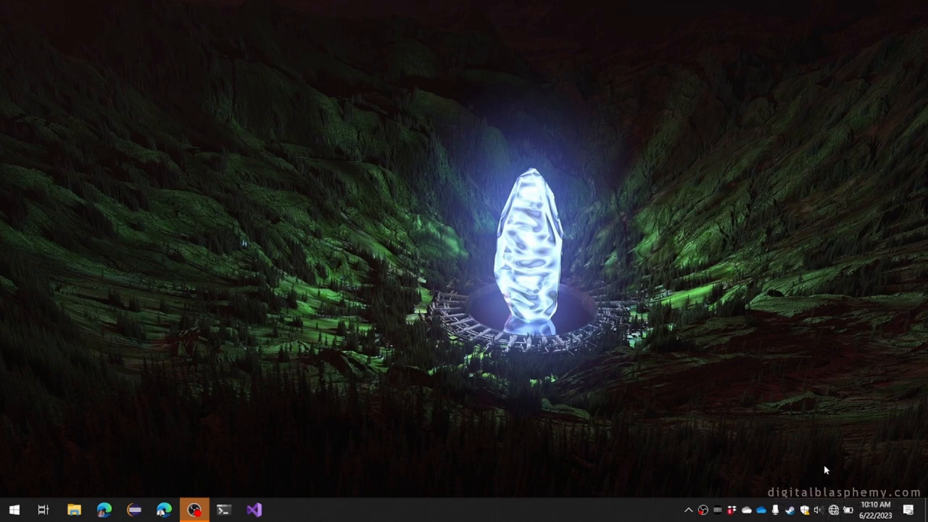
Show the taskbar network flyout reporting that Wi-Fi is turned off
click(834, 511)
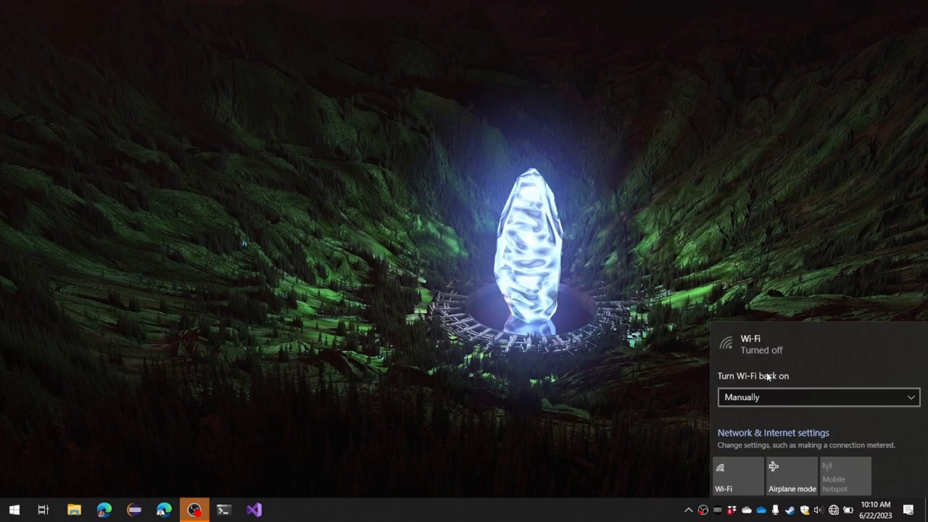
mouse_move(896, 444)
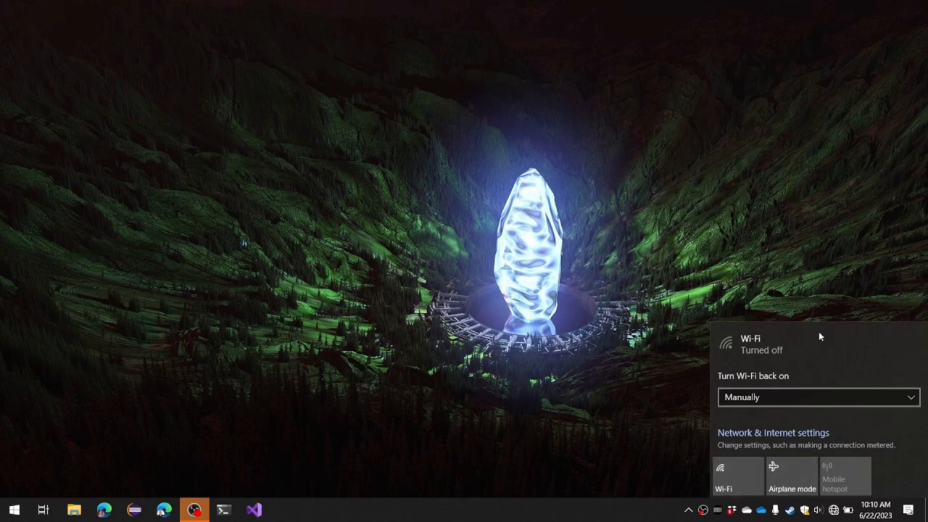
mouse_move(736, 476)
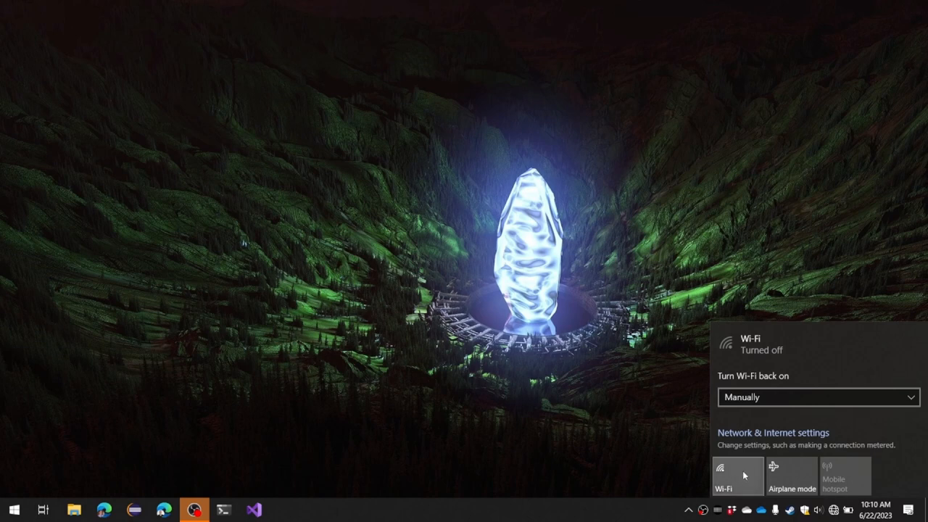
mouse_move(731, 335)
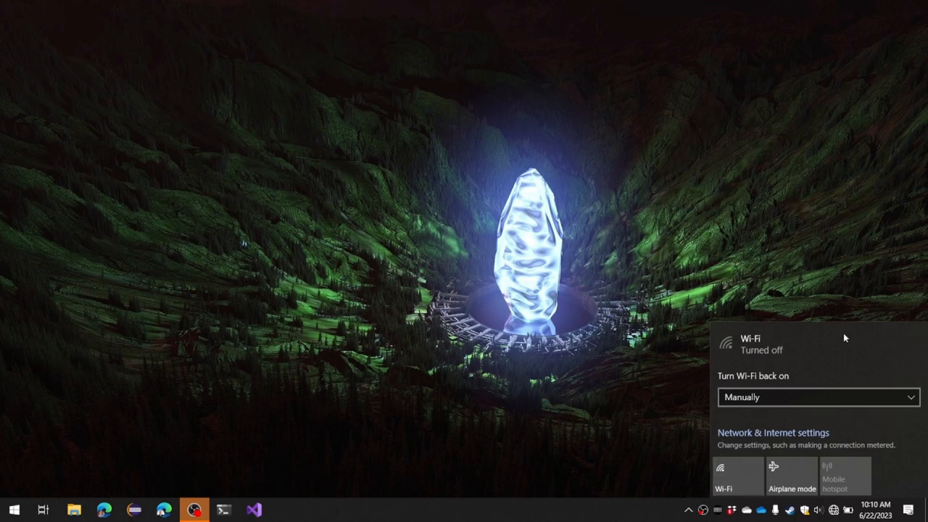
mouse_move(736, 475)
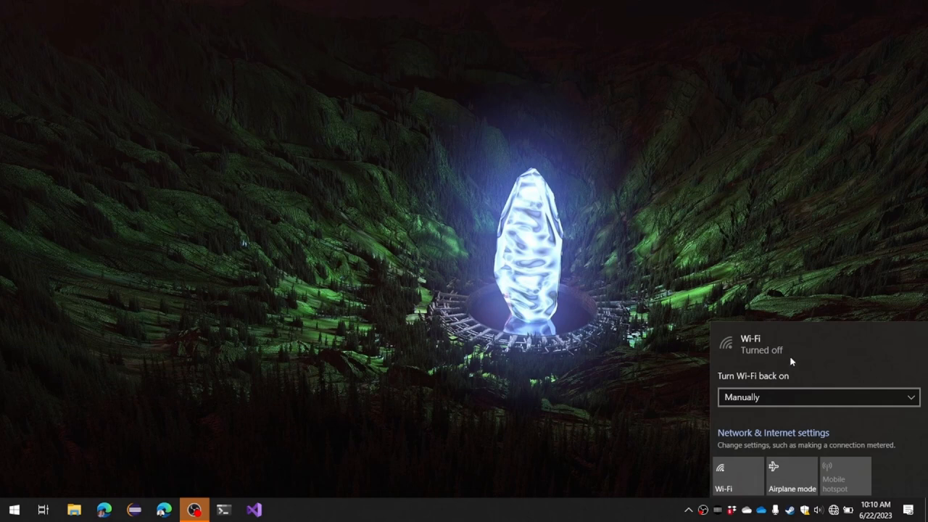
mouse_move(661, 437)
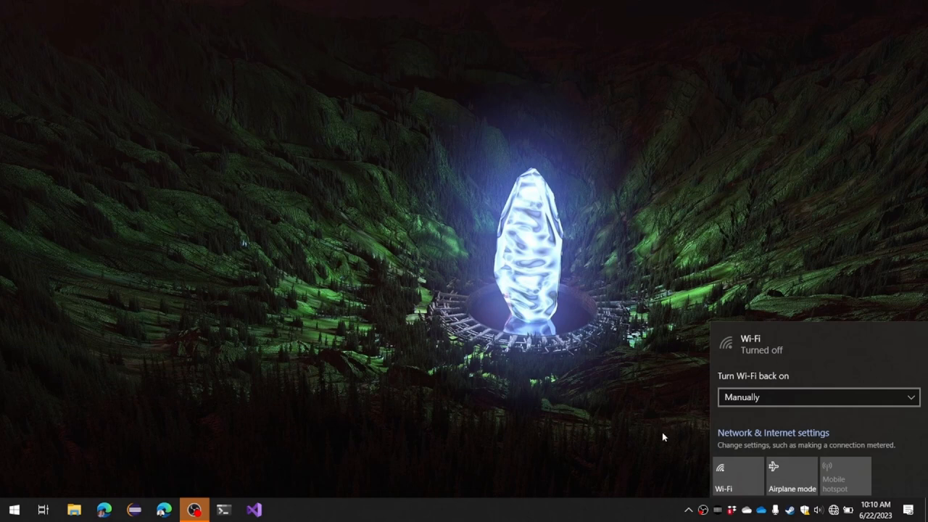
click(660, 438)
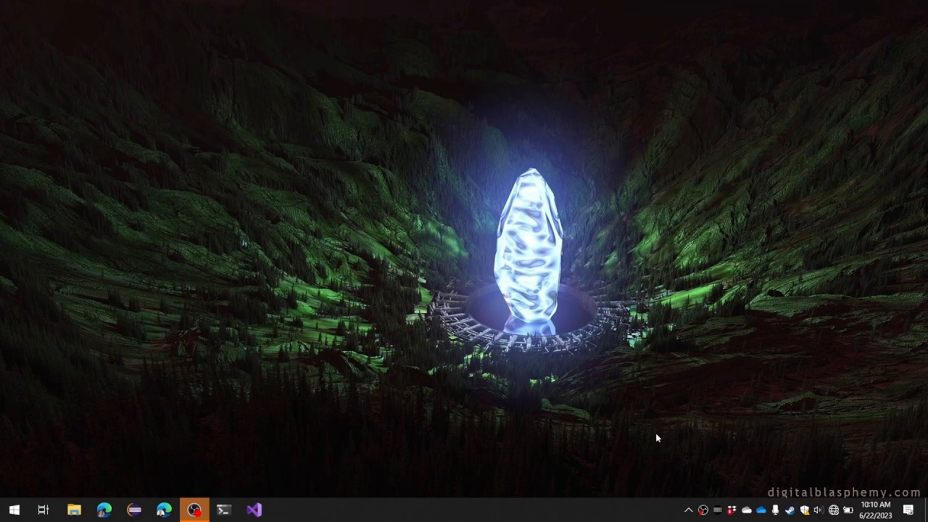
mouse_move(305, 396)
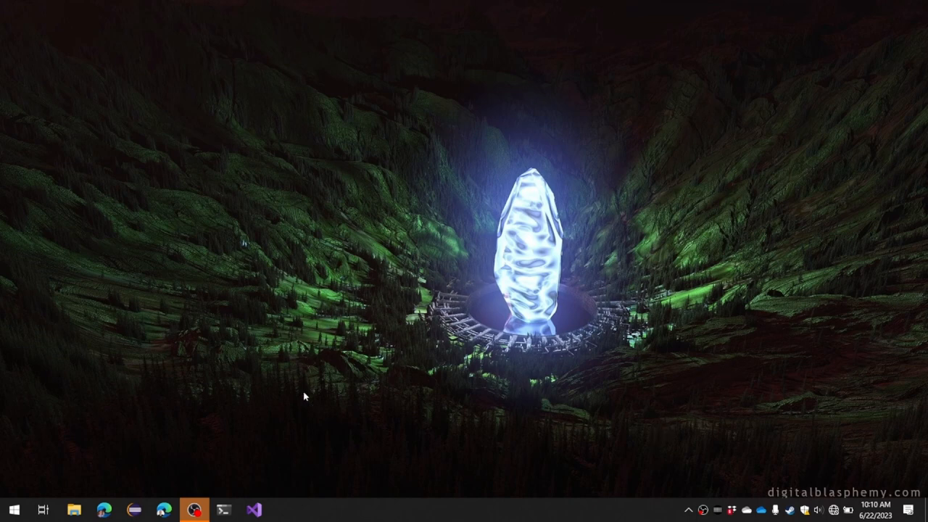
mouse_move(305, 419)
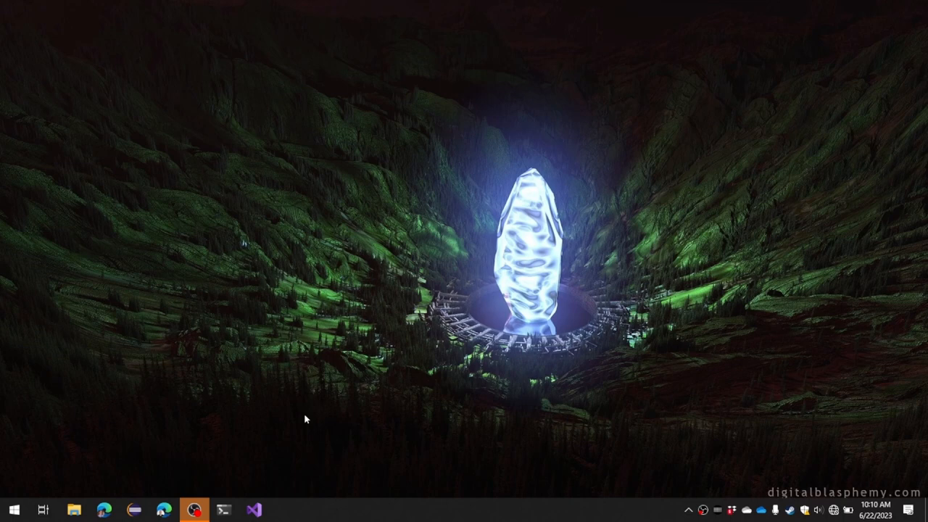
mouse_move(333, 435)
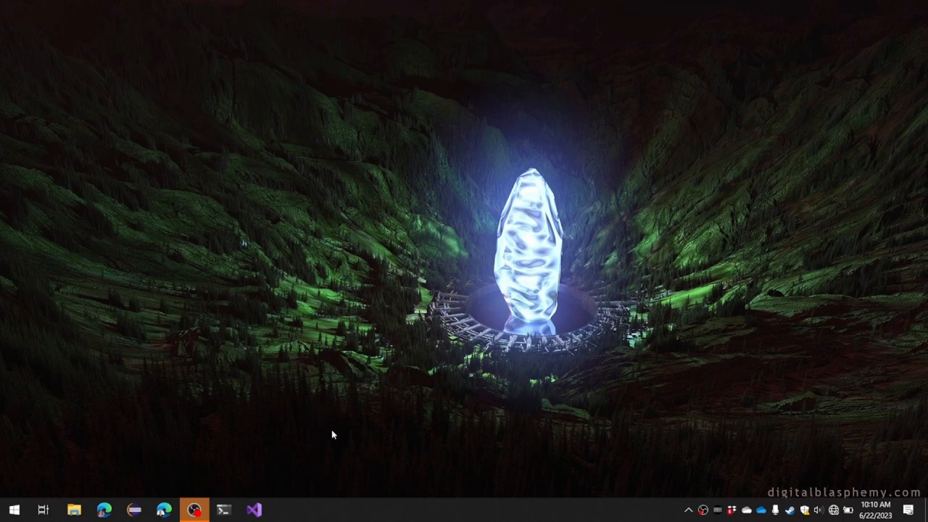
mouse_move(365, 420)
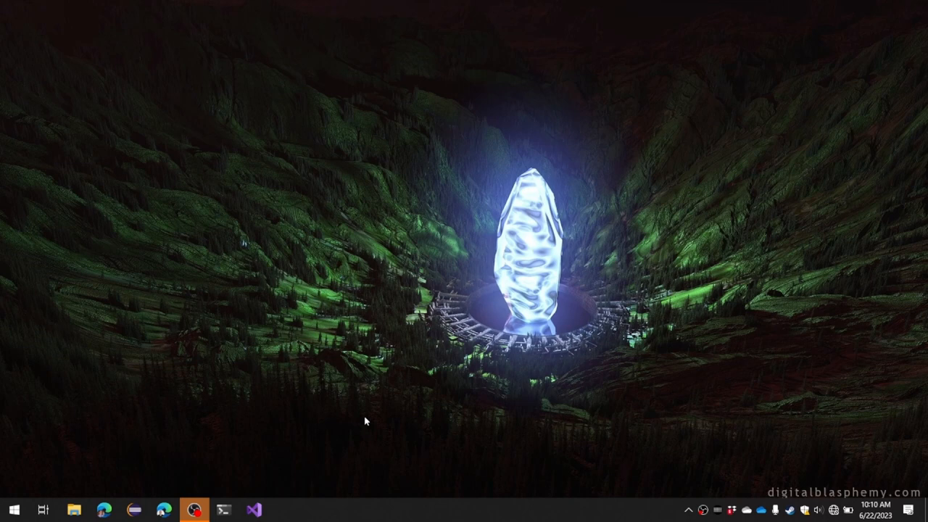
mouse_move(384, 426)
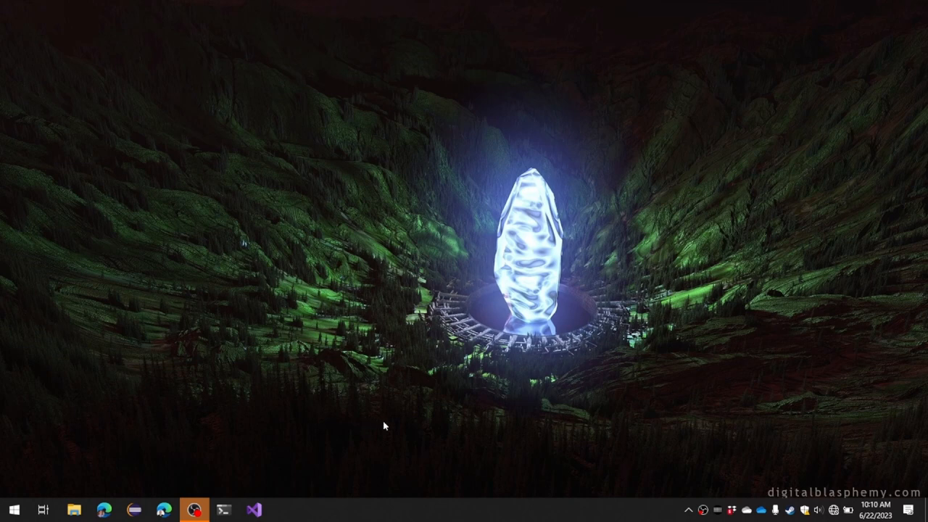
mouse_move(393, 441)
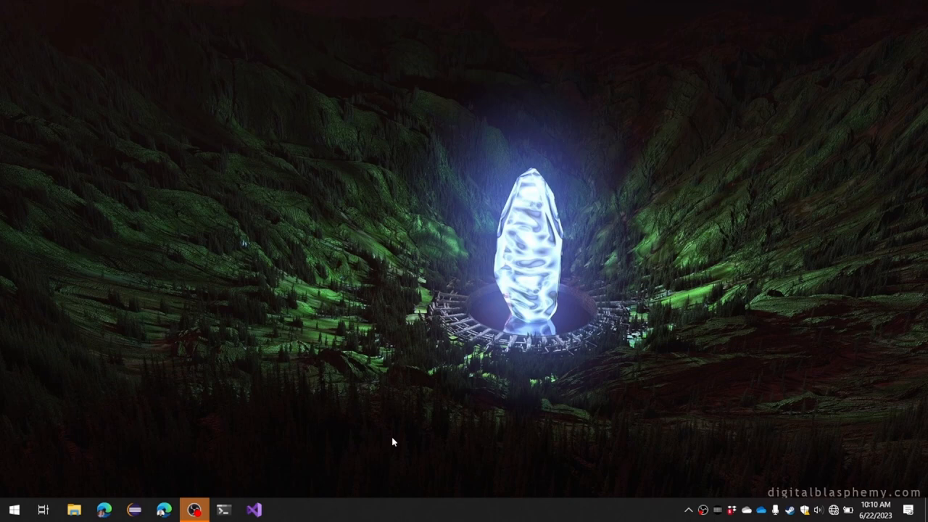
mouse_move(343, 438)
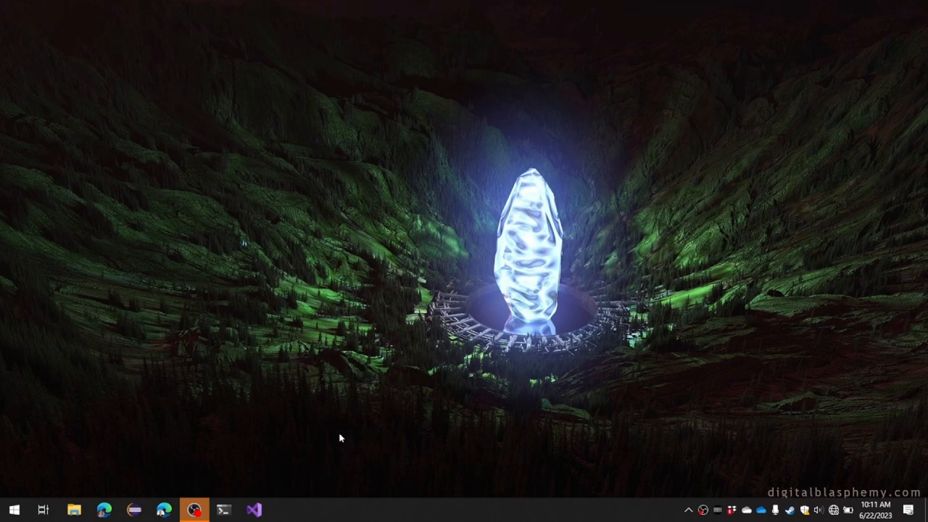
mouse_move(310, 429)
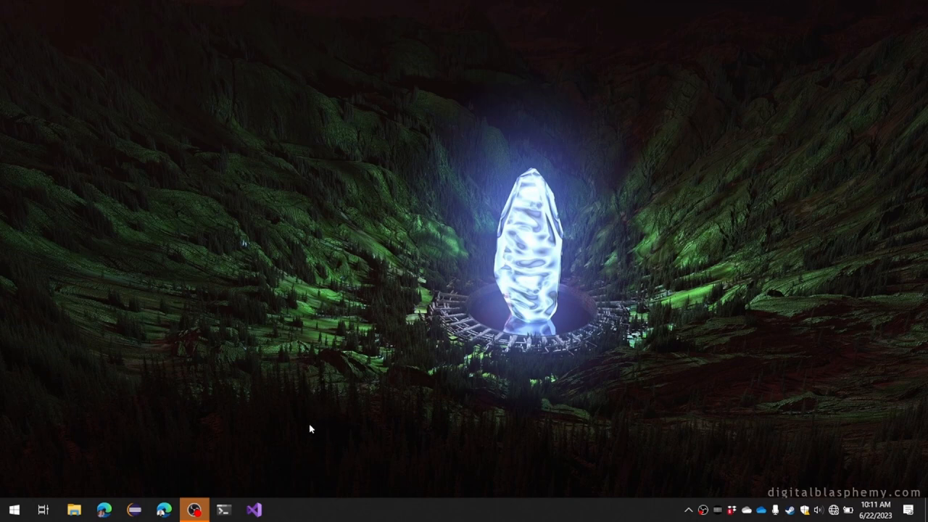
mouse_move(255, 432)
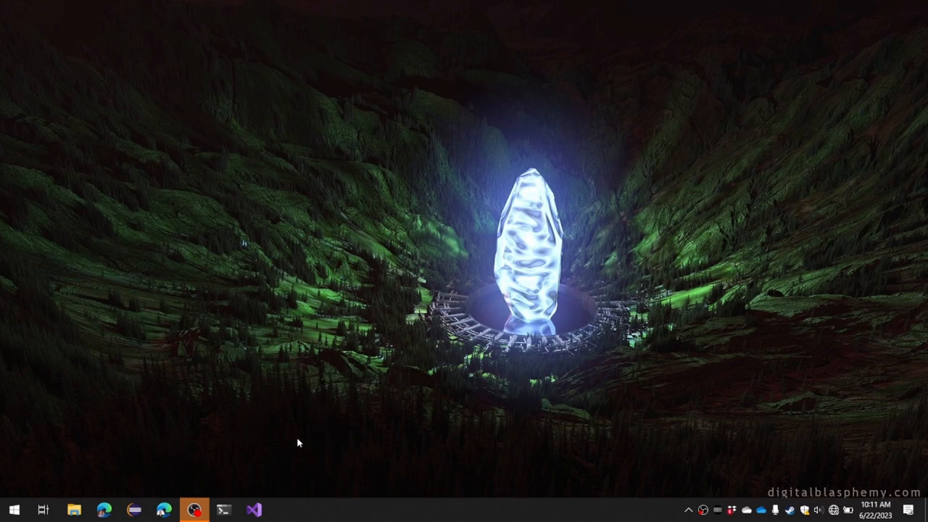
mouse_move(417, 447)
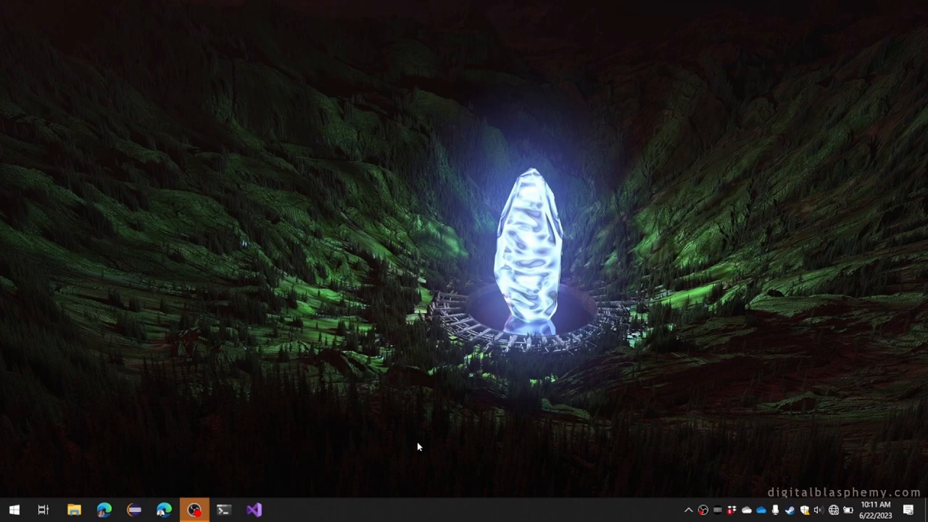
mouse_move(400, 423)
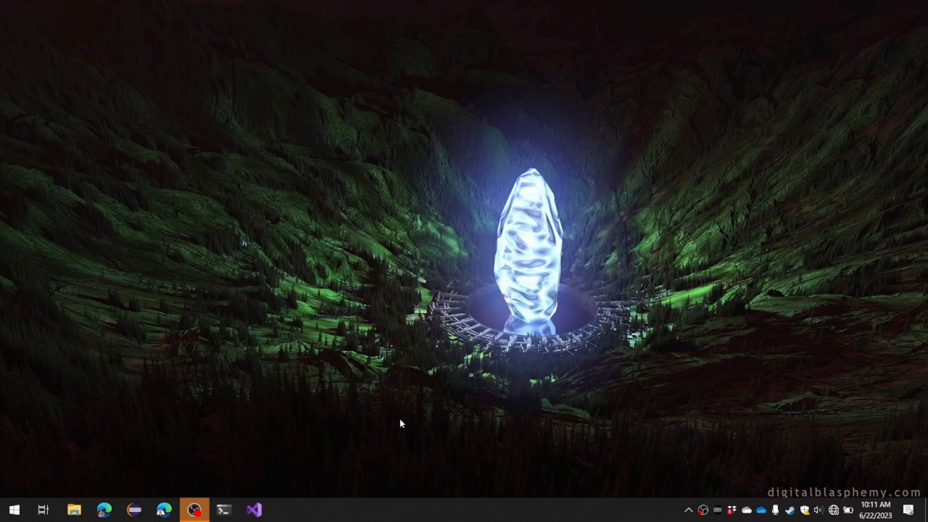
mouse_move(429, 420)
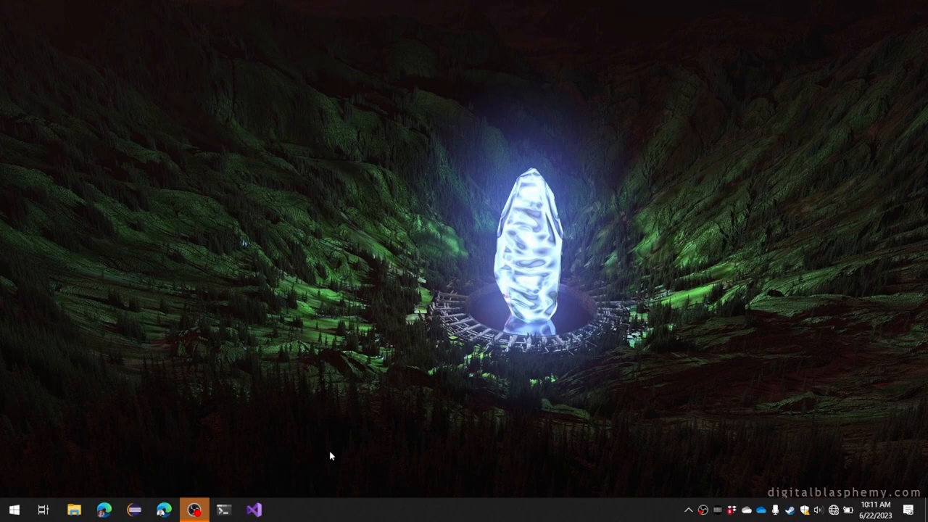
mouse_move(345, 451)
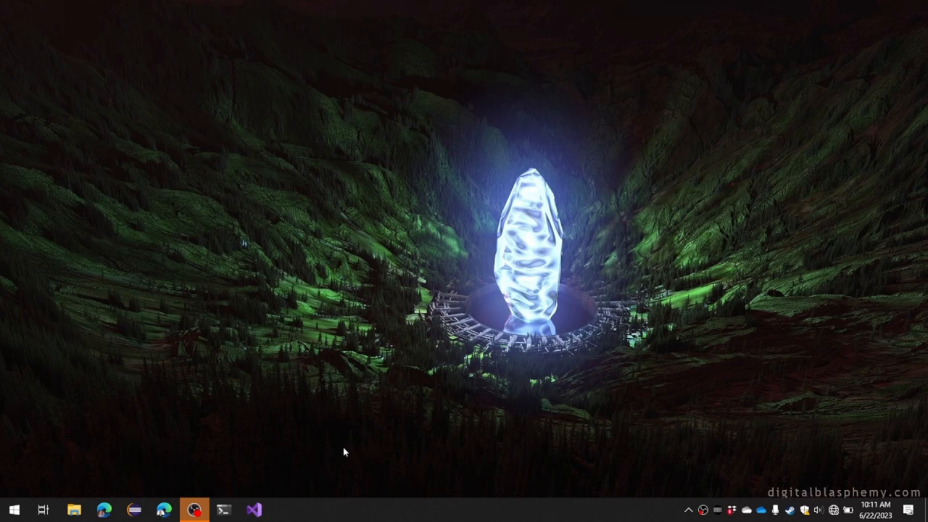
mouse_move(551, 403)
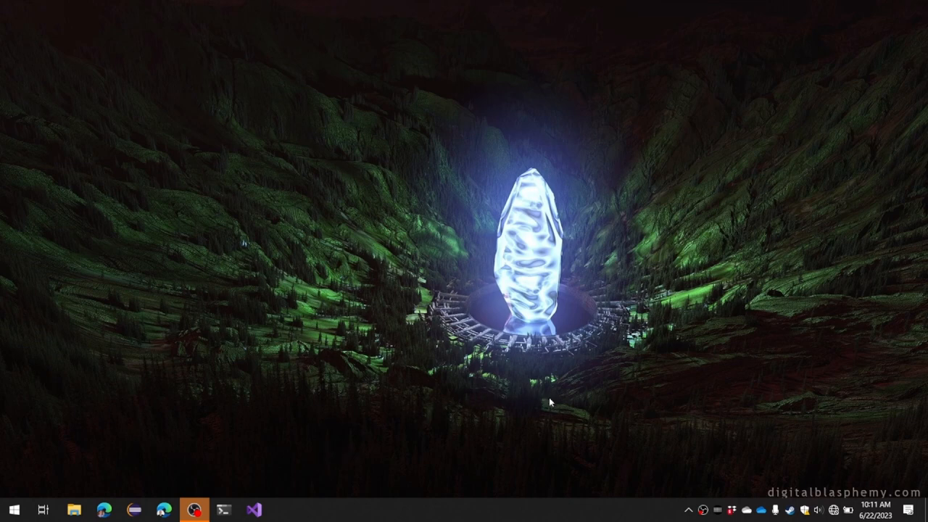
mouse_move(539, 401)
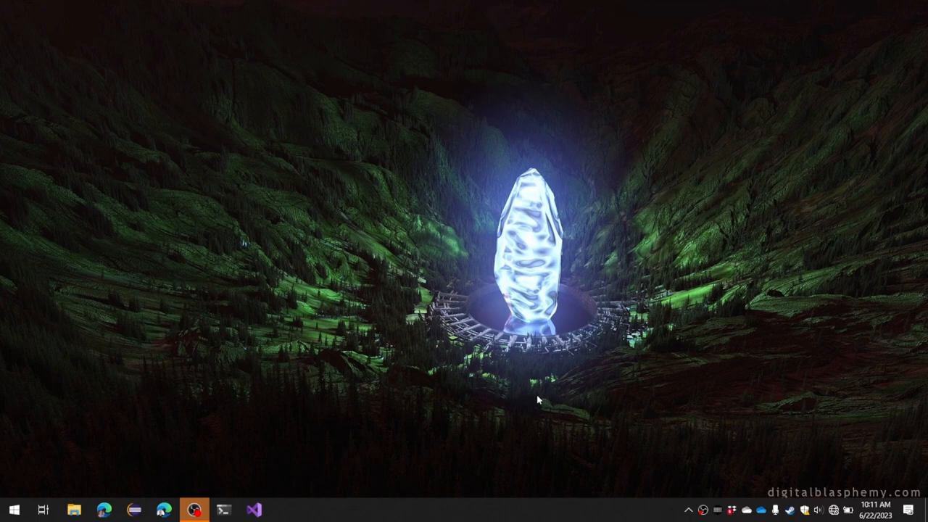
mouse_move(457, 403)
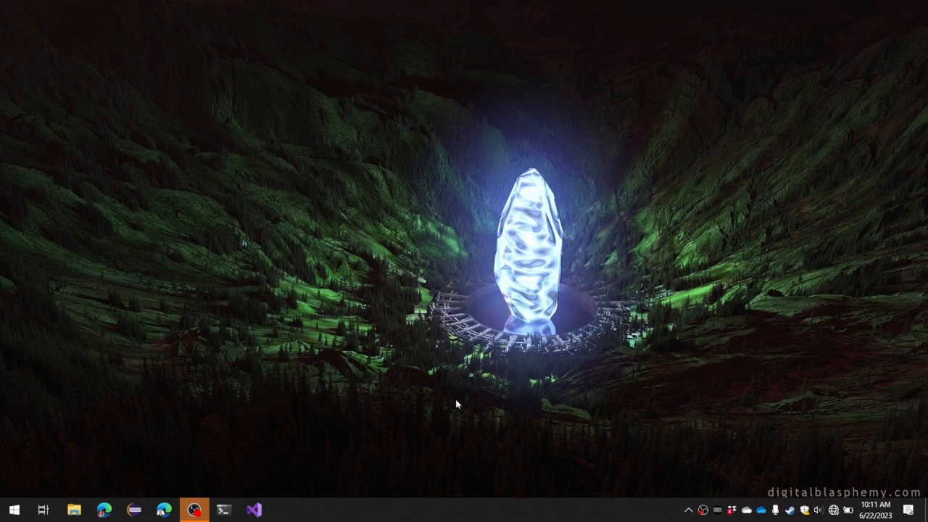
mouse_move(324, 420)
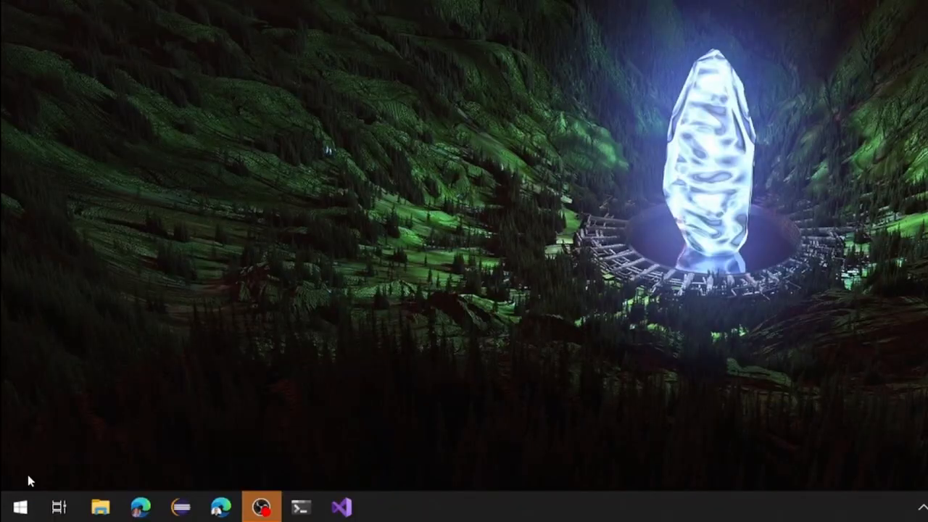
mouse_move(12, 507)
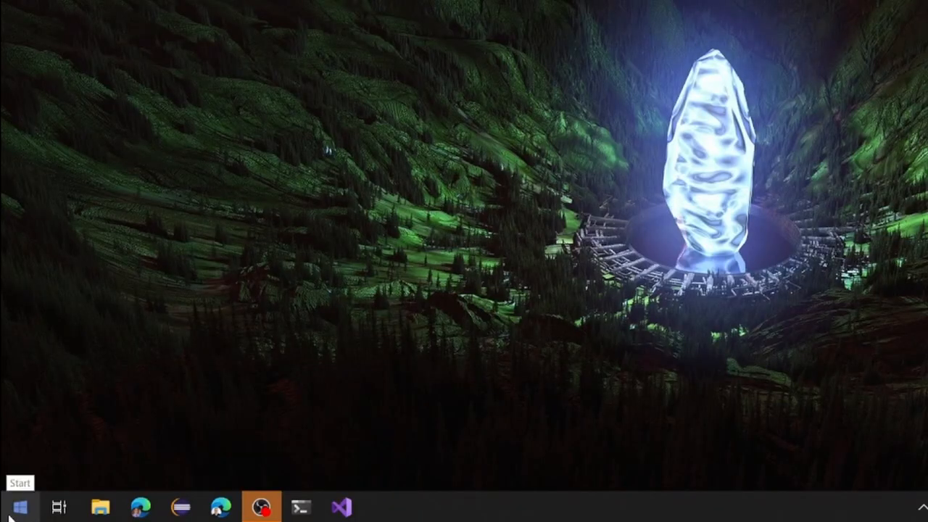
Bring up the Start button's power-user menu of system tools
right_click(13, 507)
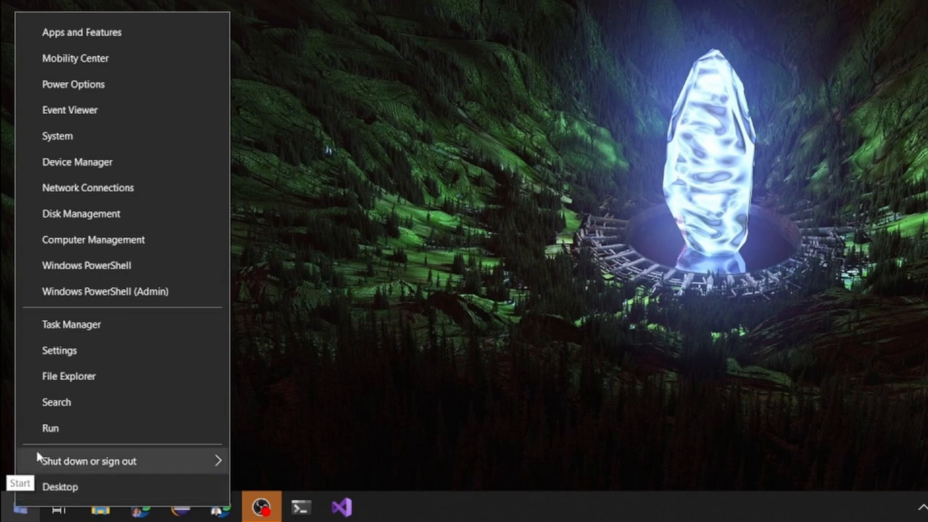
mouse_move(104, 291)
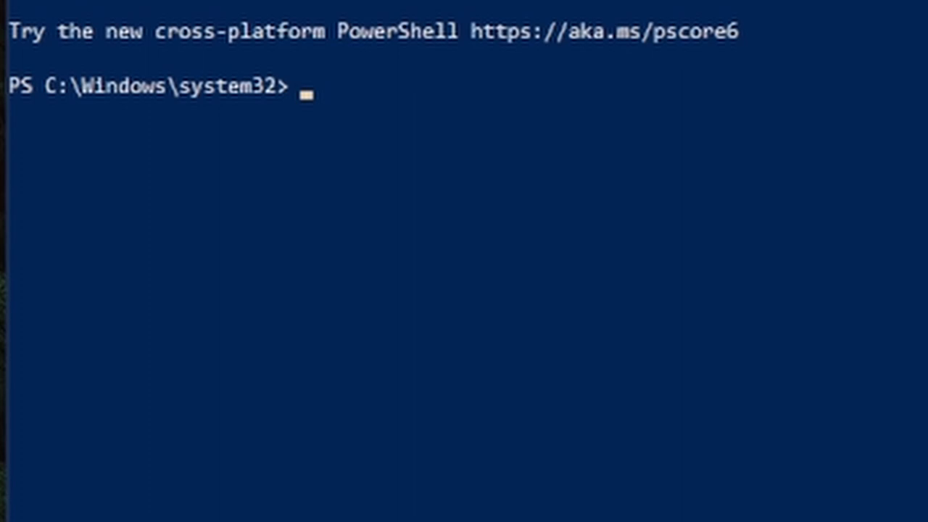
Run 'powercfg /h off' at the admin prompt to disable hibernation and fast startup
text(p)
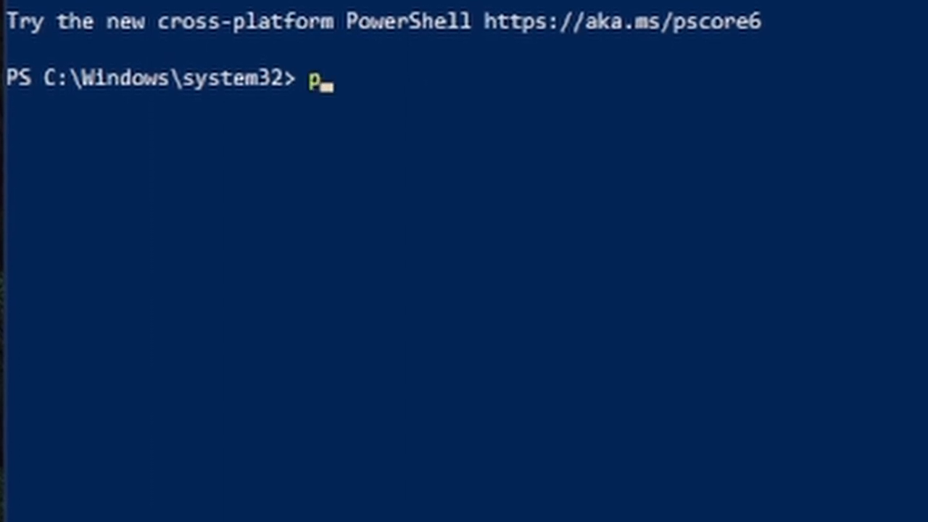
text(ower)
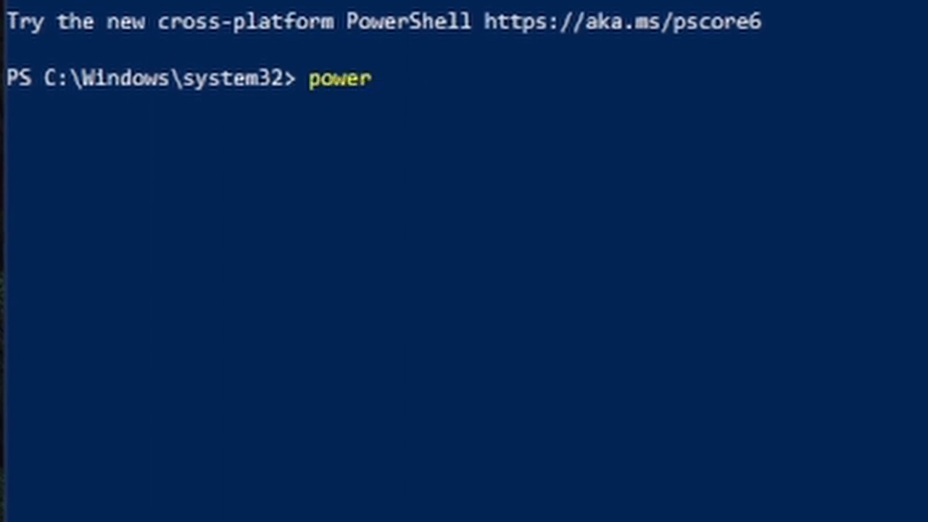
text(cfg)
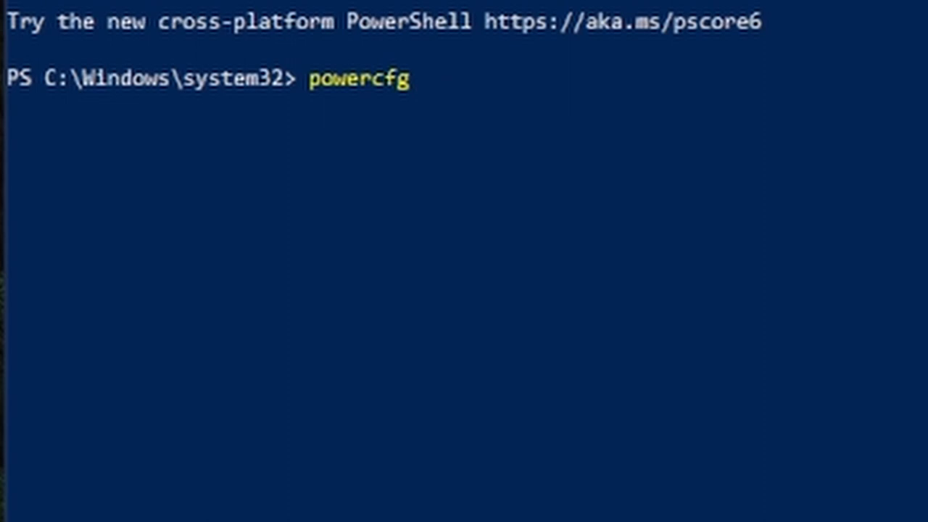
text(/)
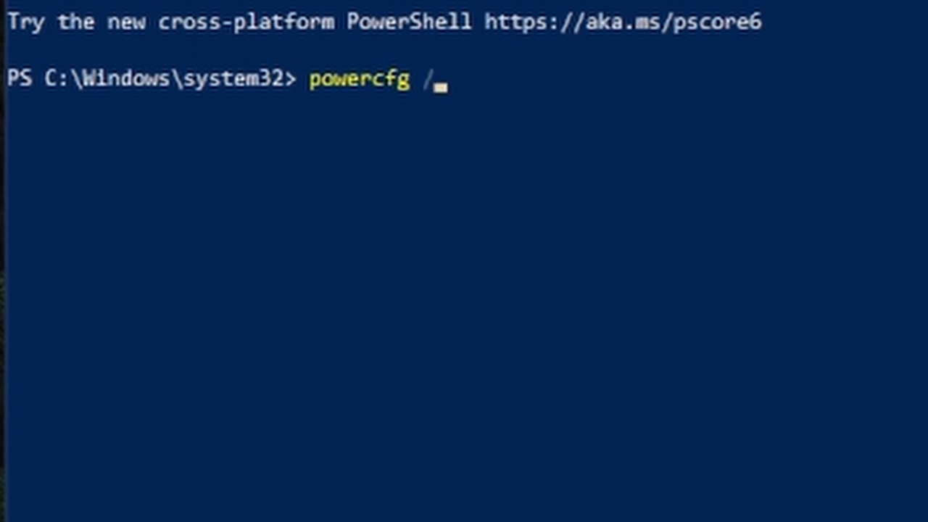
text(h)
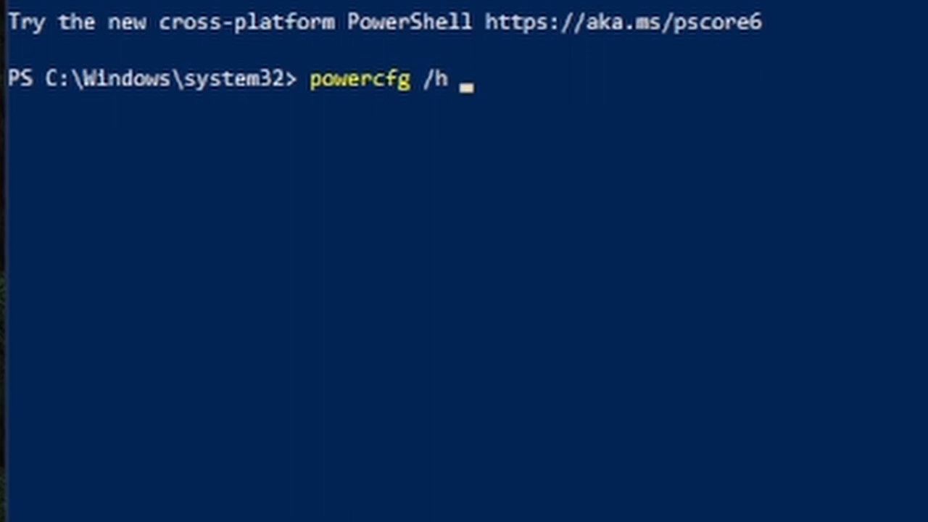
text(off)
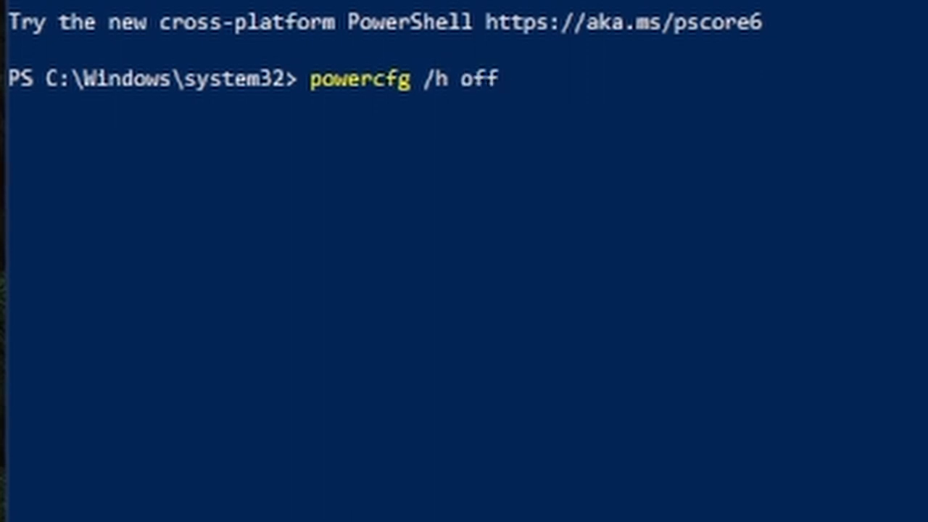
key(Return)
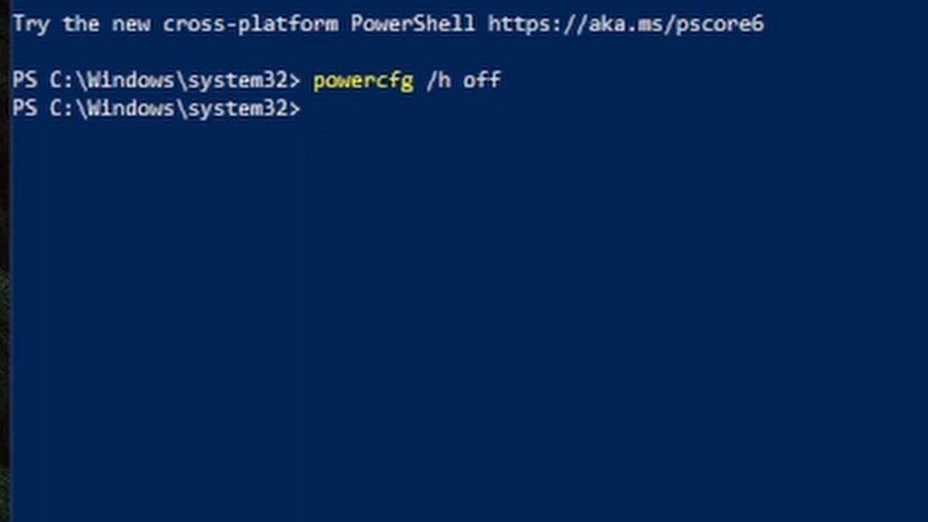
mouse_move(467, 148)
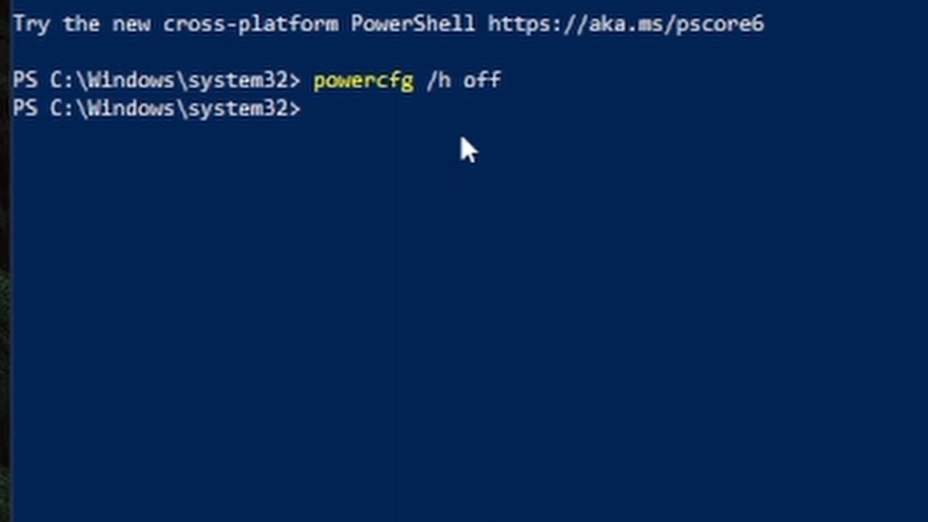
mouse_move(322, 99)
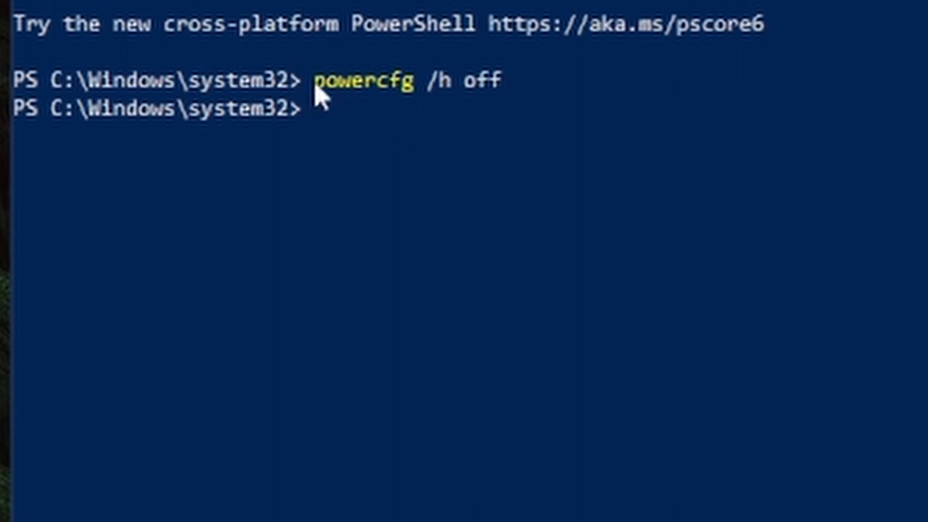
mouse_move(508, 101)
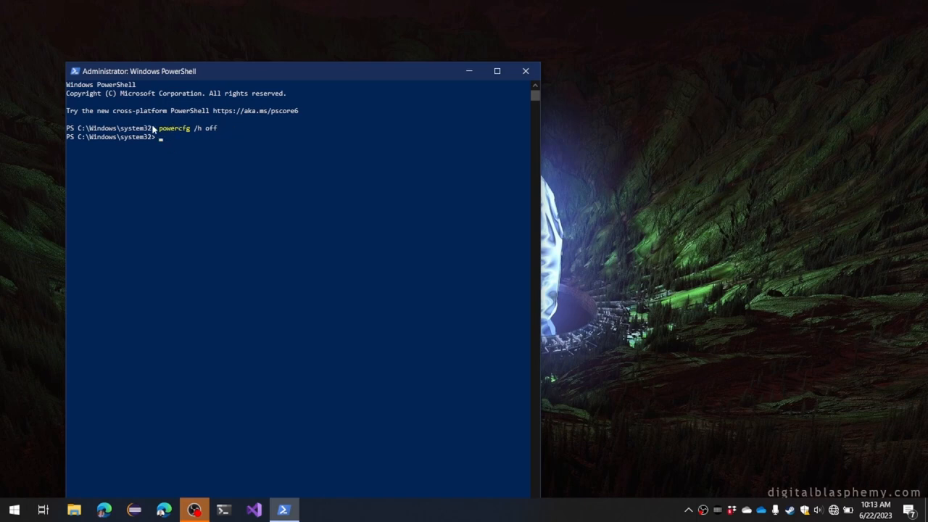
mouse_move(337, 136)
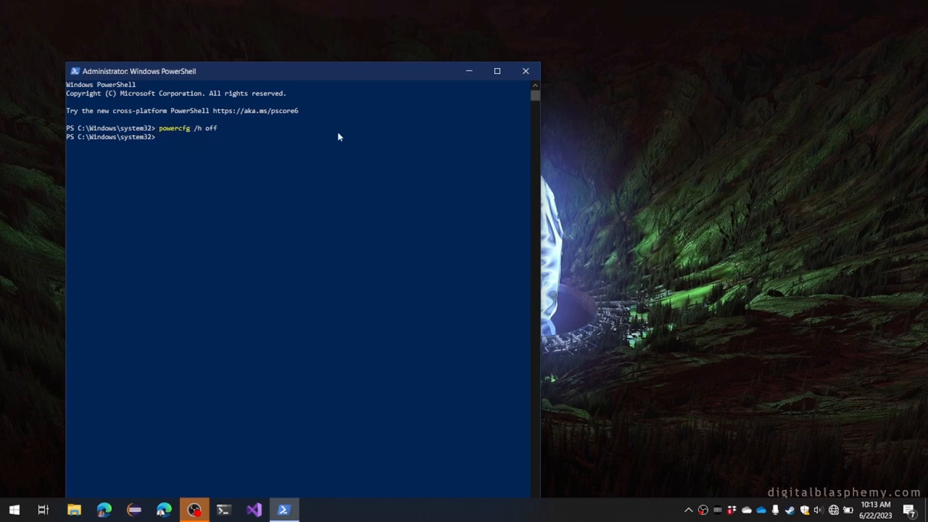
mouse_move(505, 95)
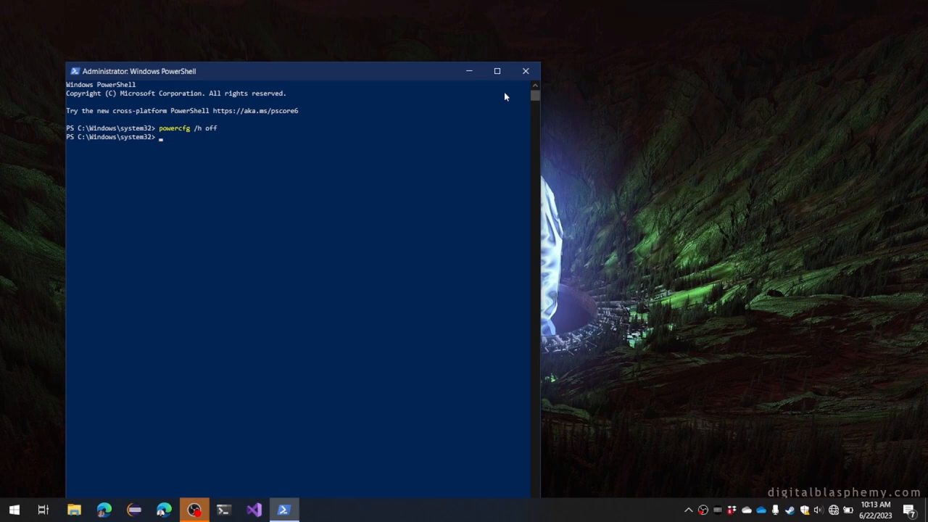
mouse_move(250, 158)
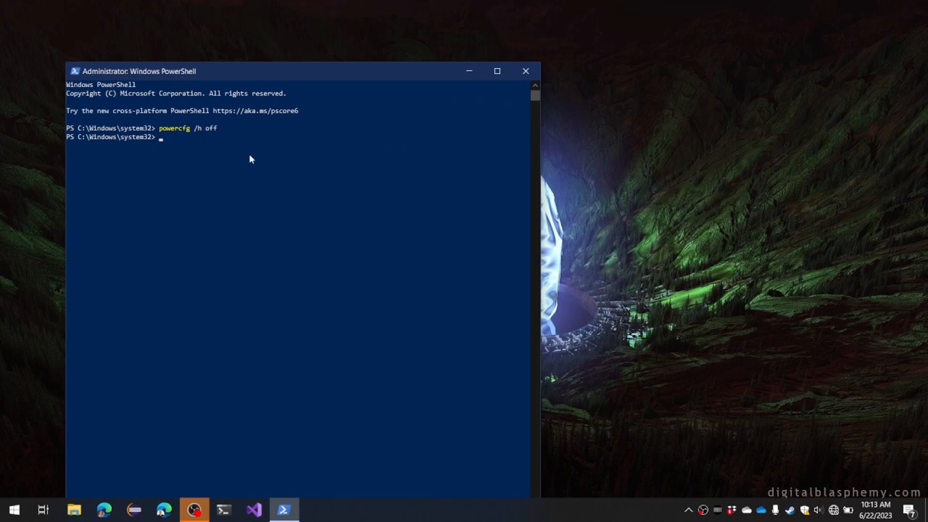
mouse_move(158, 143)
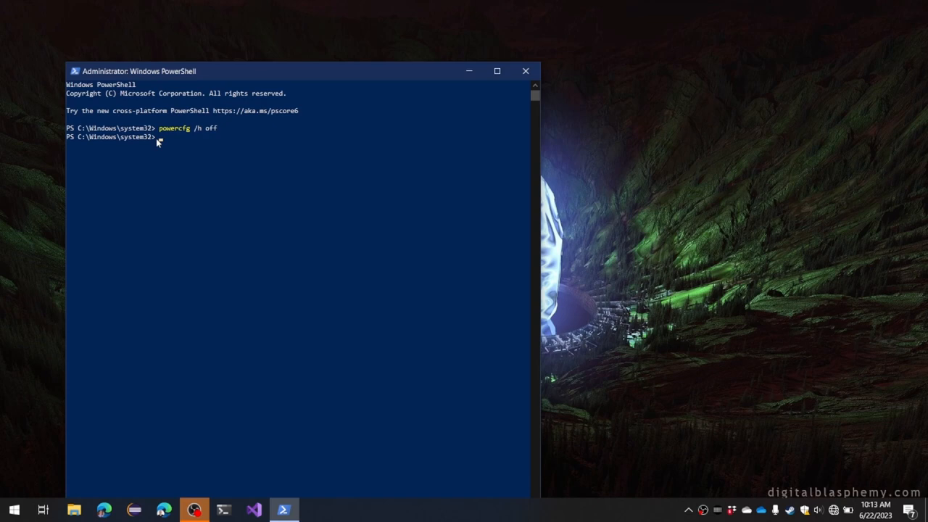
mouse_move(162, 142)
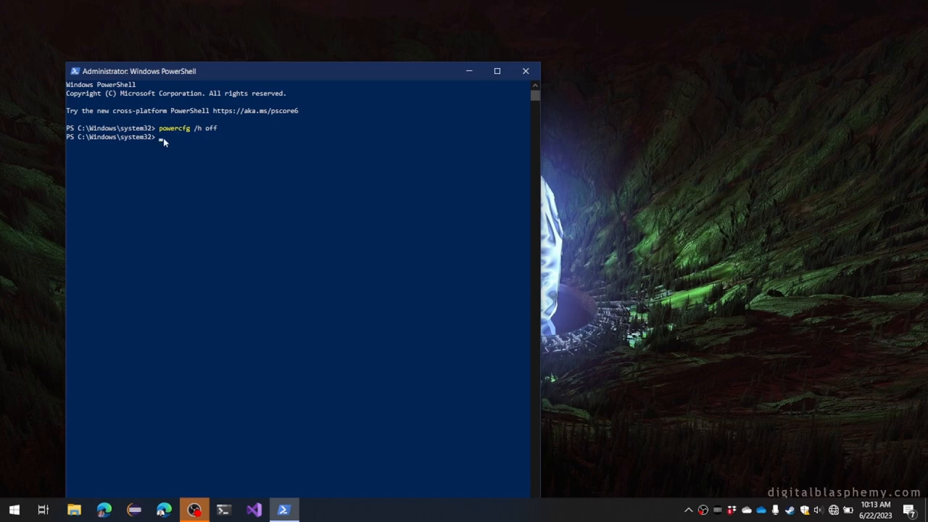
mouse_move(304, 139)
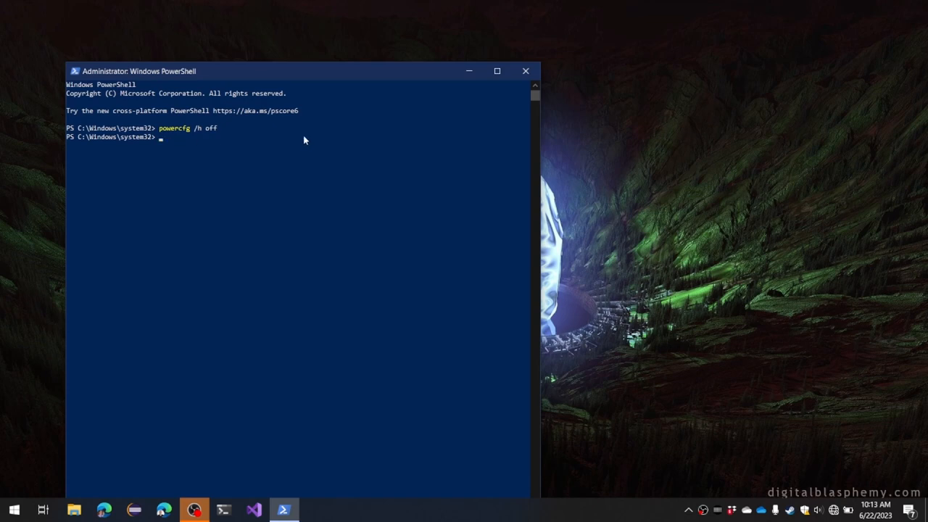
mouse_move(403, 128)
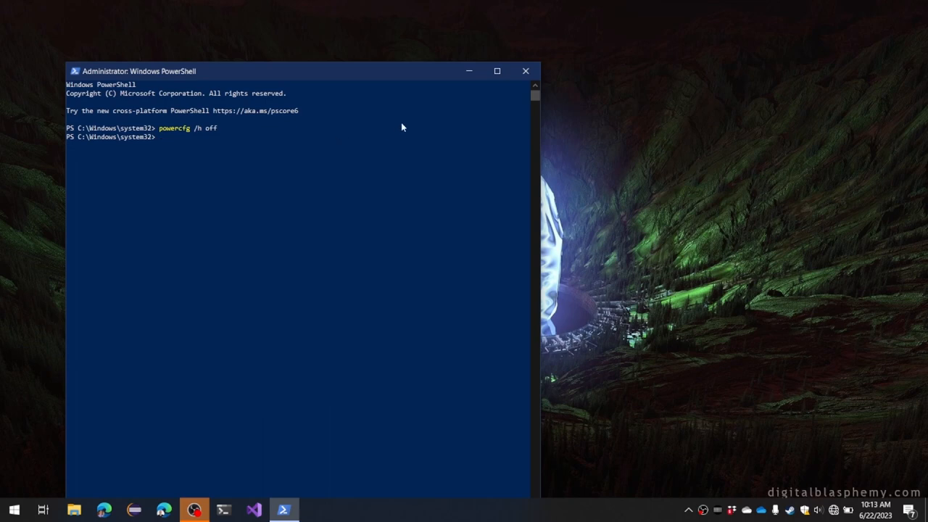
mouse_move(490, 102)
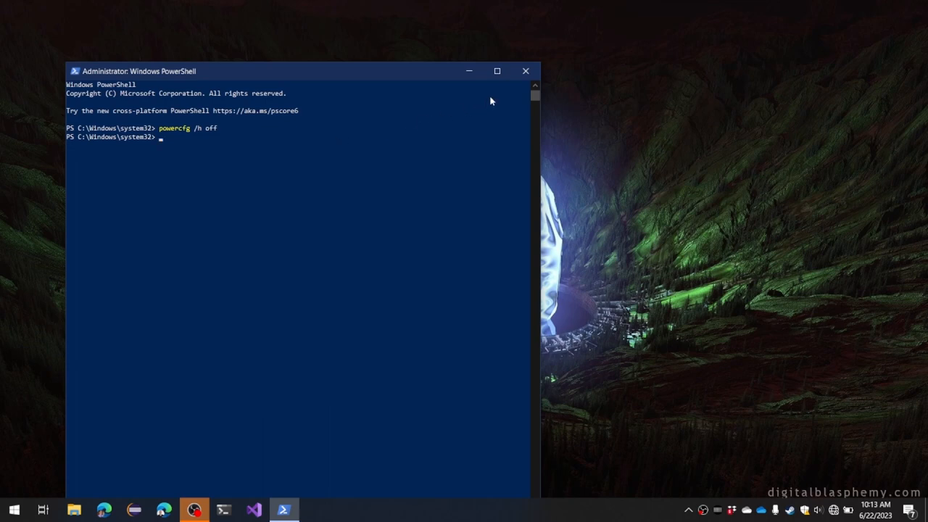
mouse_move(507, 93)
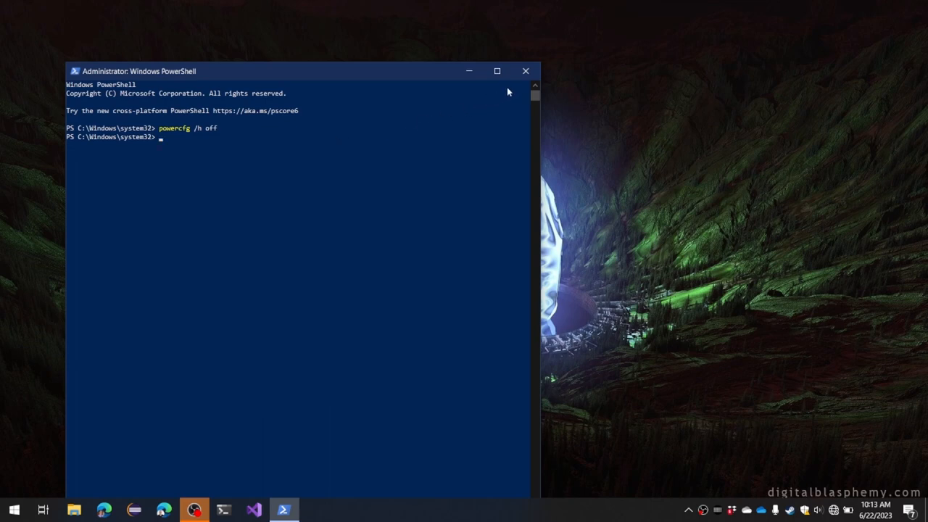
mouse_move(524, 71)
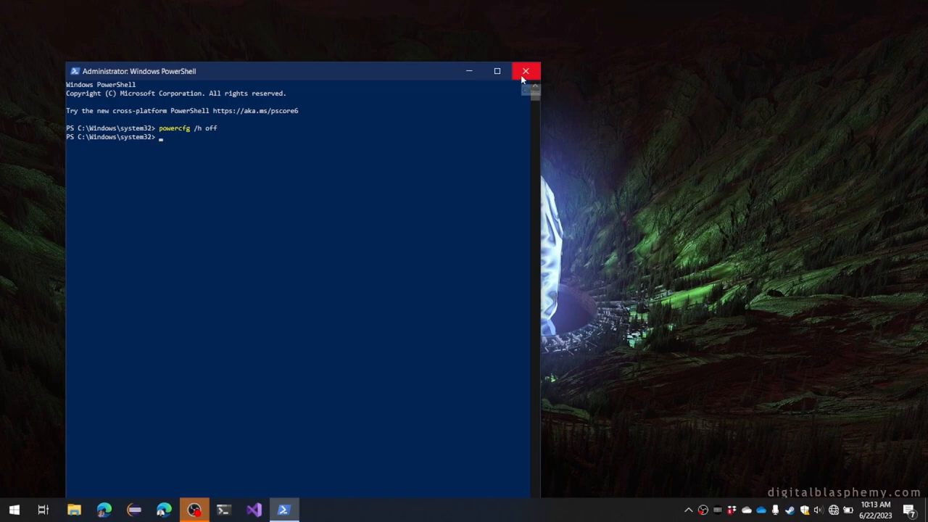